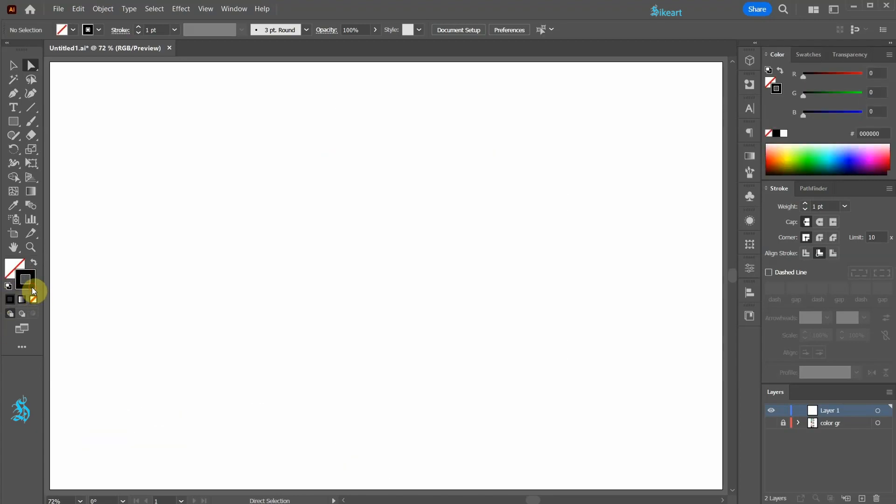
- Draw a large dark brown-outlined hexagon mid-page, rotated so a corner points up
{"action": "left_click", "coordinate": [806, 54]}
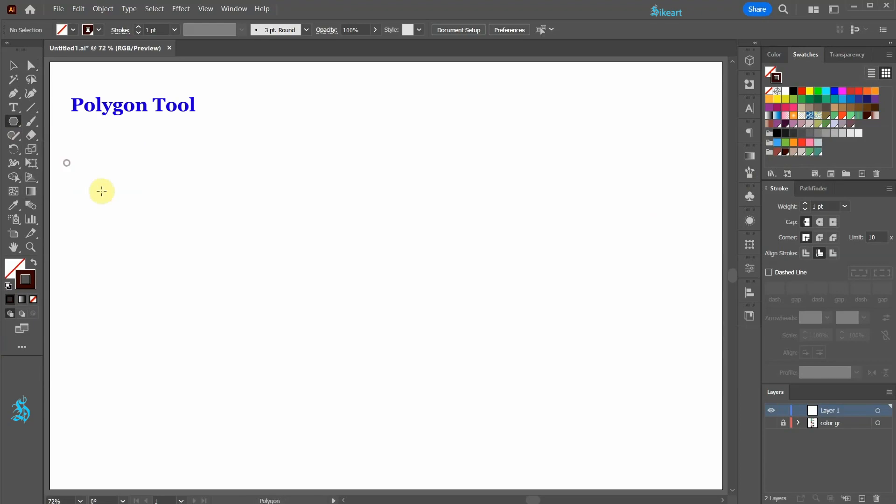
{"action": "left_click_drag", "start_coordinate": [102, 192], "coordinate": [463, 390]}
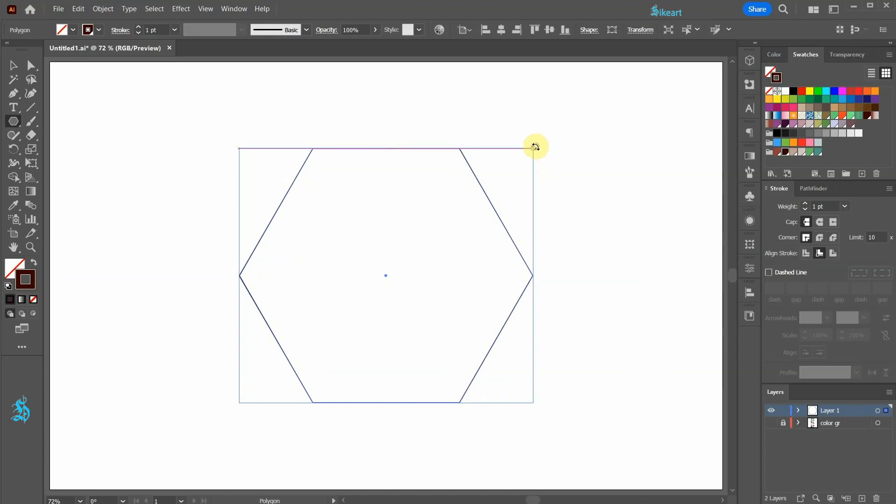
{"action": "left_click_drag", "start_coordinate": [535, 145], "coordinate": [532, 421]}
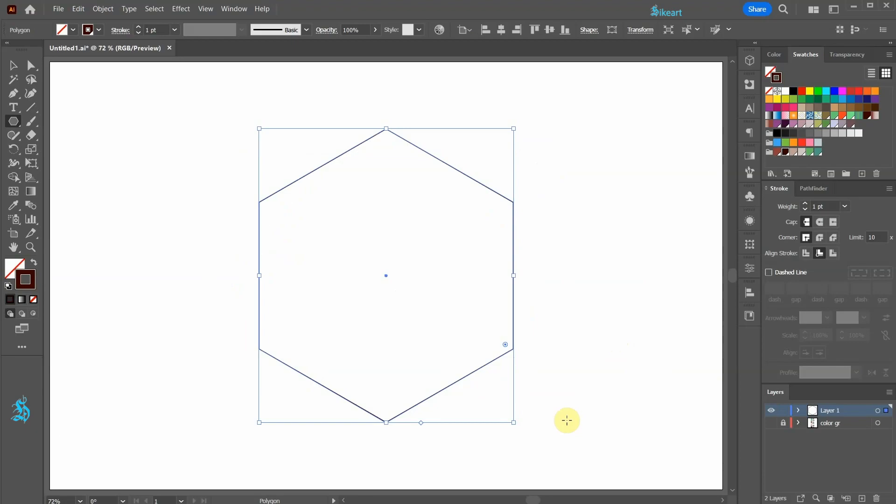
- Set the hexagon's stroke weight to 40 pt, aligned to the centre of the path
{"action": "left_click", "coordinate": [847, 207]}
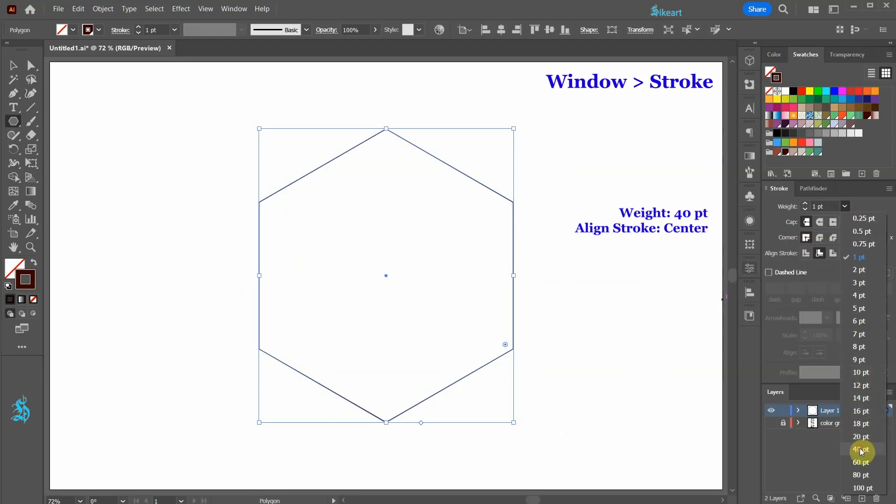
{"action": "left_click", "coordinate": [861, 450]}
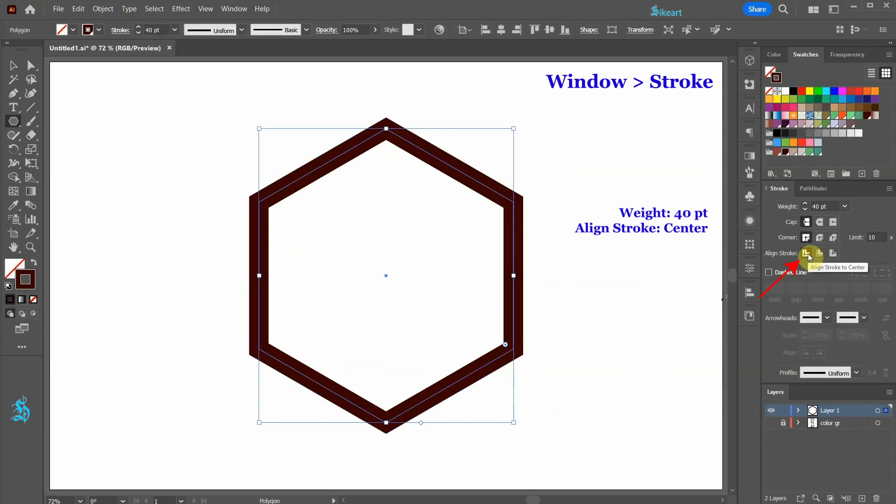
{"action": "left_click", "coordinate": [611, 237]}
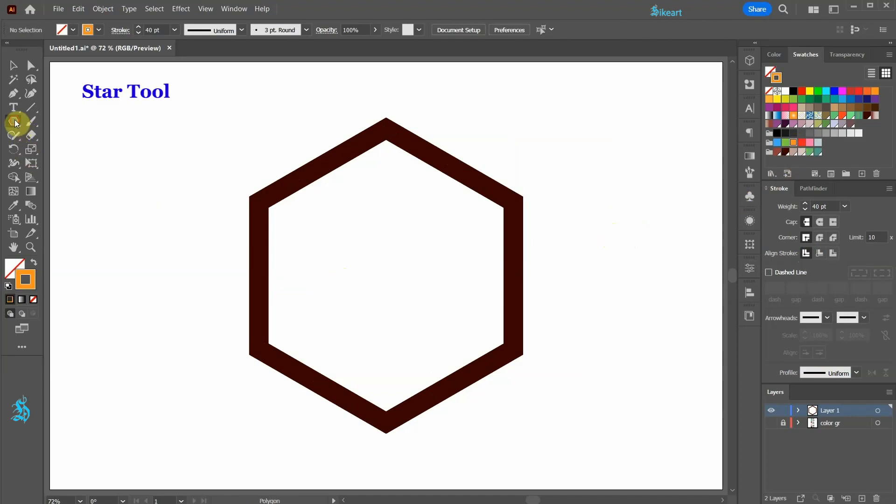
- Drag out an orange six-pointed star from the hexagon's centre with long thin spikes
{"action": "left_click", "coordinate": [14, 121]}
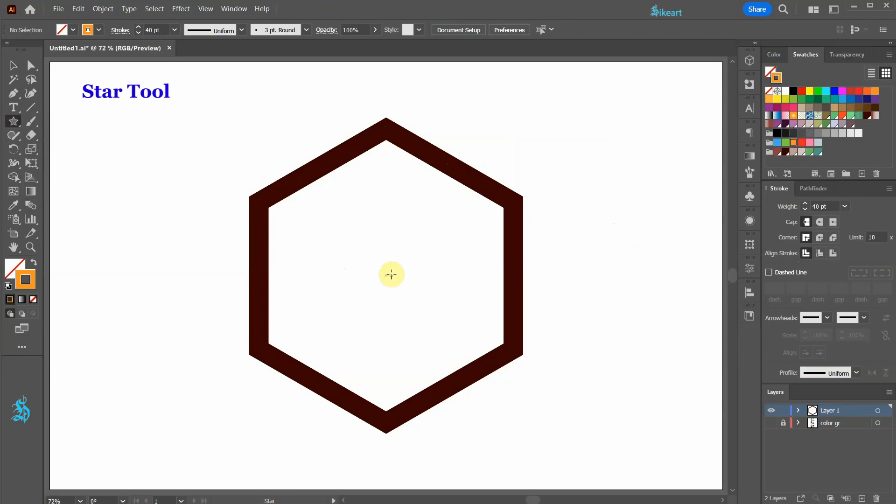
{"action": "left_click_drag", "start_coordinate": [391, 274], "coordinate": [432, 342]}
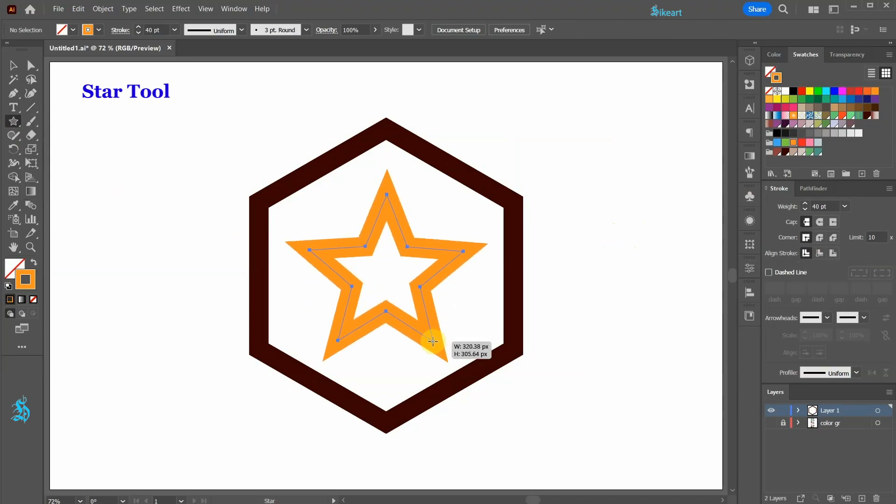
{"action": "left_click_drag", "start_coordinate": [433, 342], "coordinate": [442, 353]}
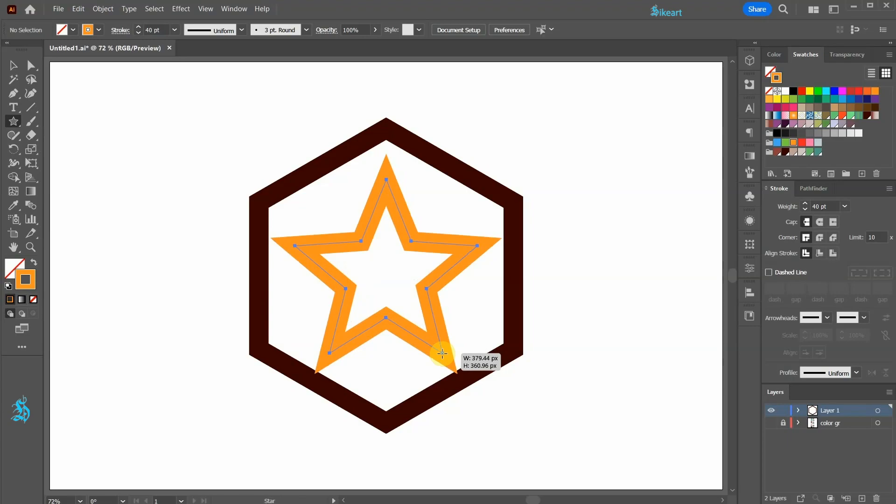
{"action": "key", "text": "ctrl"}
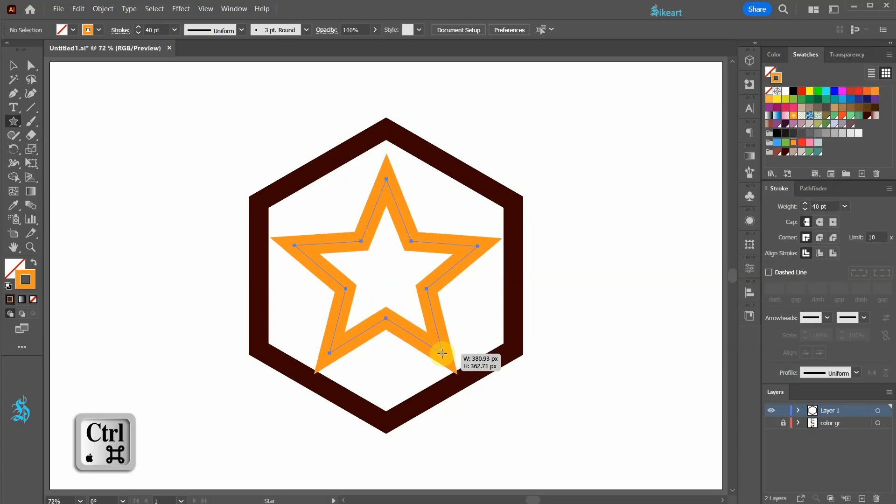
{"action": "left_click_drag", "start_coordinate": [443, 353], "coordinate": [478, 395]}
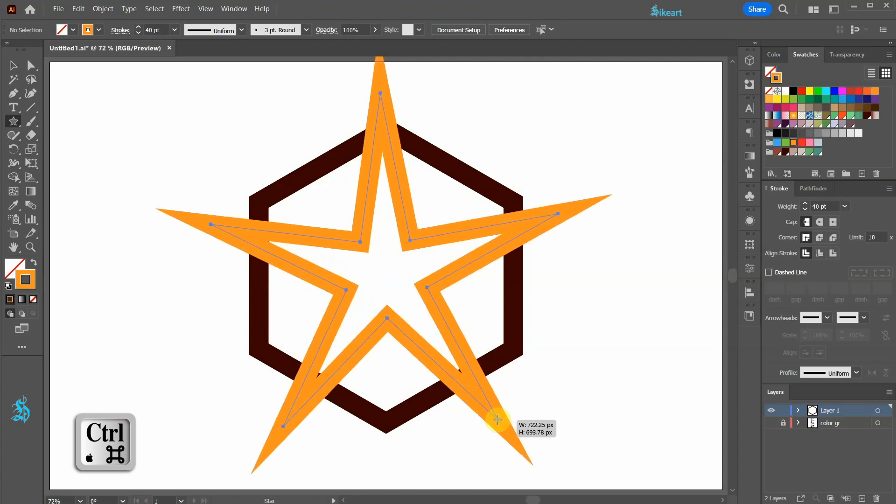
{"action": "left_click_drag", "start_coordinate": [498, 420], "coordinate": [496, 423]}
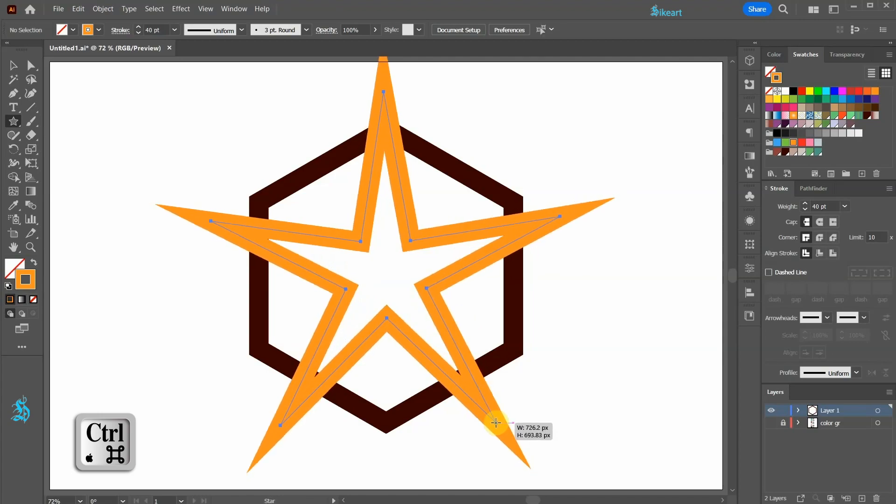
{"action": "left_click_drag", "start_coordinate": [496, 422], "coordinate": [489, 417]}
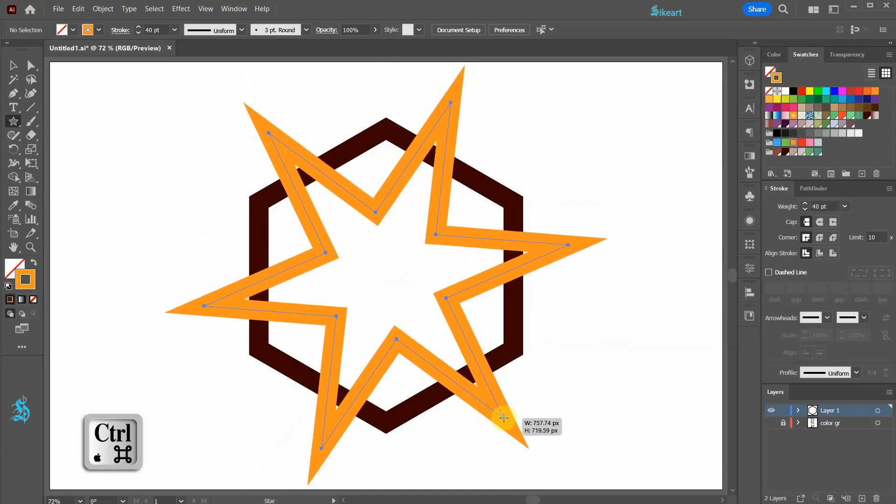
{"action": "left_click_drag", "start_coordinate": [506, 417], "coordinate": [511, 411]}
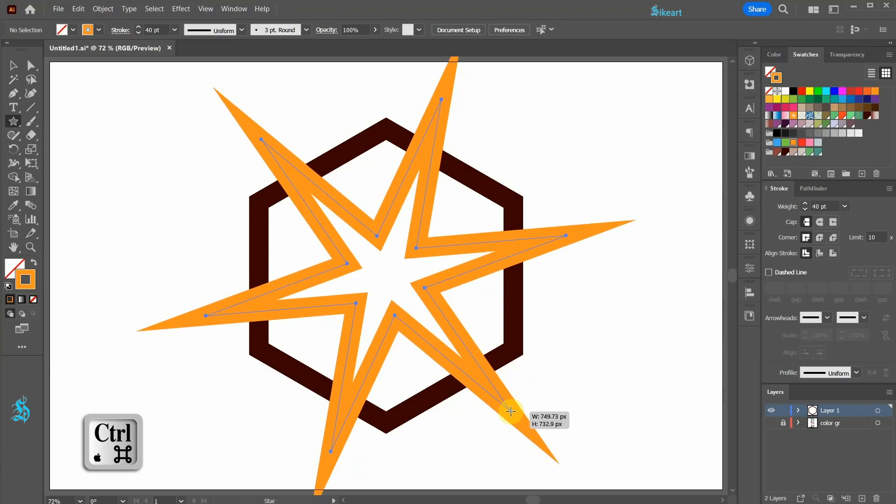
{"action": "left_click_drag", "start_coordinate": [512, 412], "coordinate": [527, 365]}
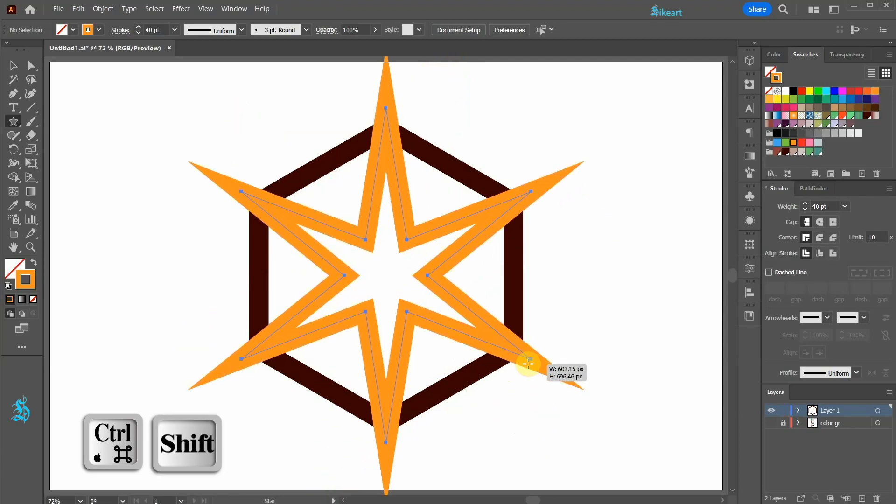
{"action": "left_click_drag", "start_coordinate": [529, 364], "coordinate": [552, 384]}
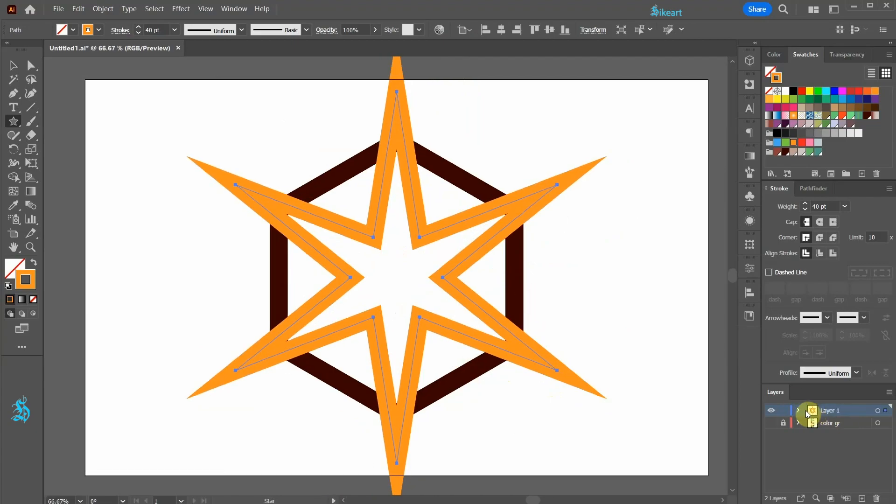
{"action": "mouse_move", "coordinate": [799, 416]}
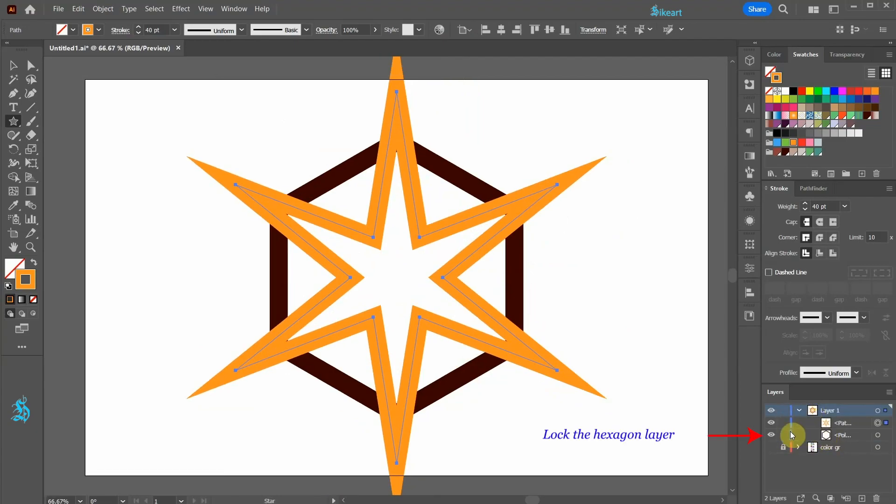
- Lock the polygon sublayer in the Layers panel
{"action": "left_click", "coordinate": [784, 435]}
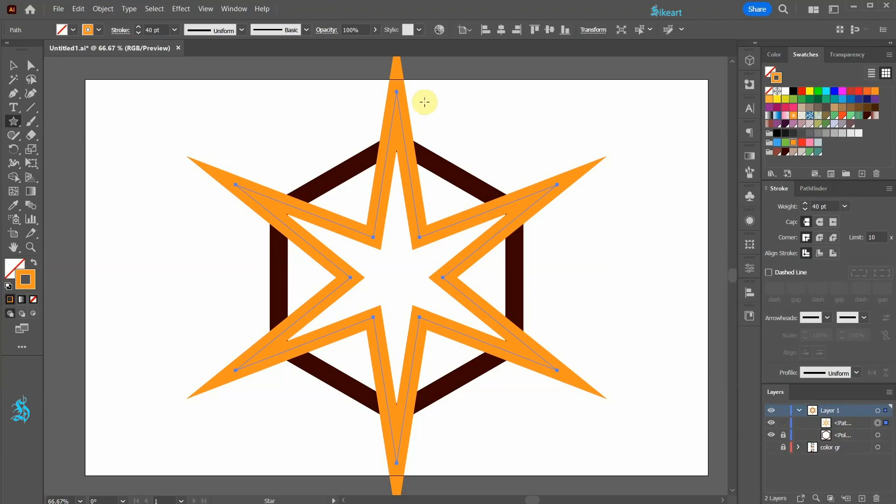
{"action": "mouse_move", "coordinate": [31, 84]}
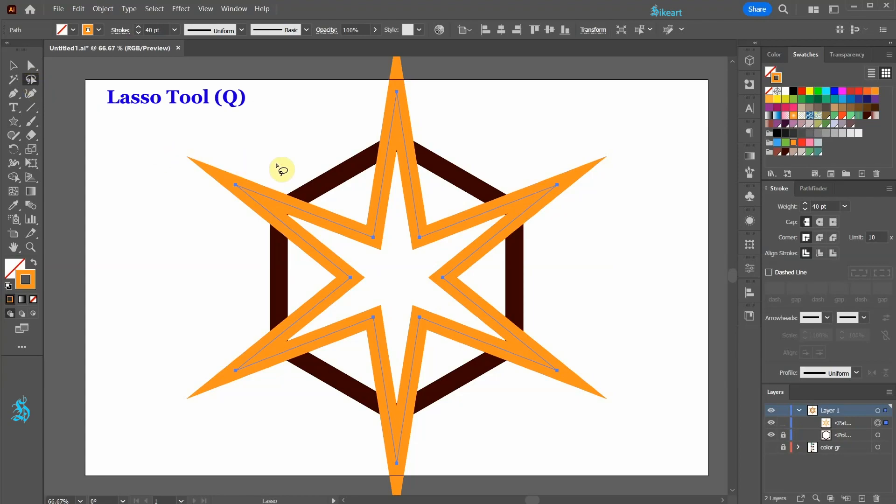
- Lasso the star's six outer tip points and drag the corner widget to round them
{"action": "left_click_drag", "start_coordinate": [286, 160], "coordinate": [269, 343]}
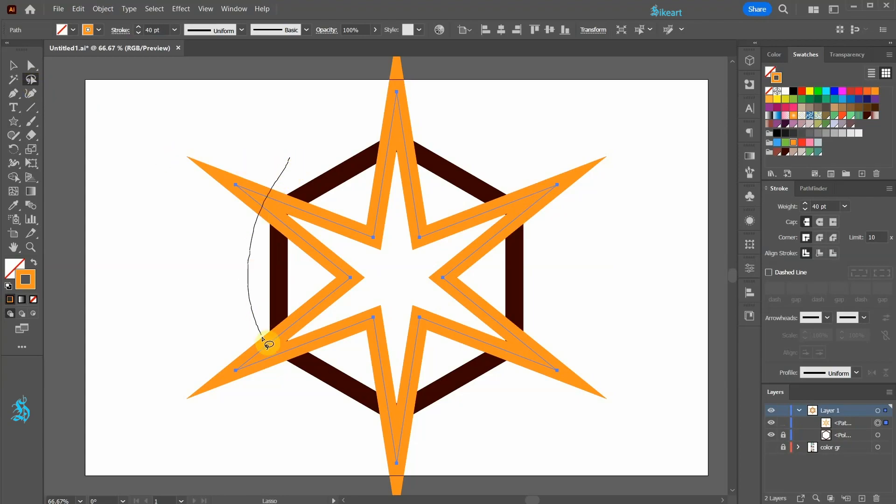
{"action": "left_click_drag", "start_coordinate": [269, 343], "coordinate": [558, 235]}
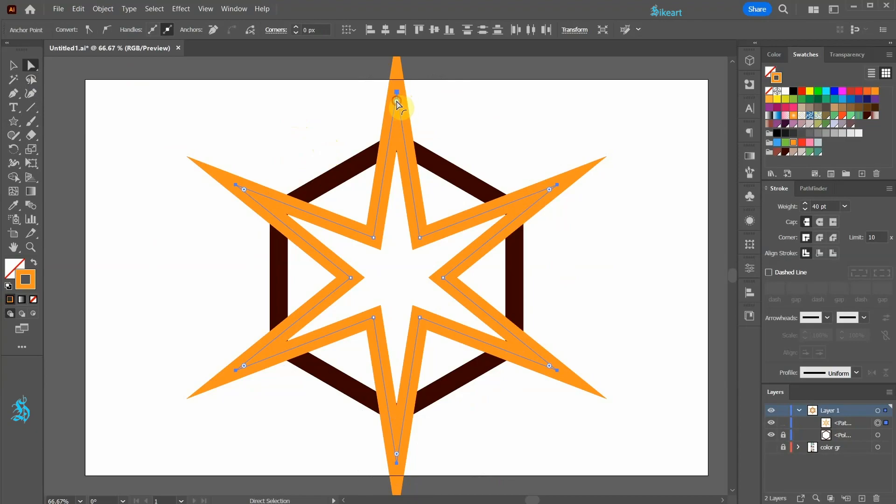
{"action": "left_click_drag", "start_coordinate": [396, 92], "coordinate": [405, 154]}
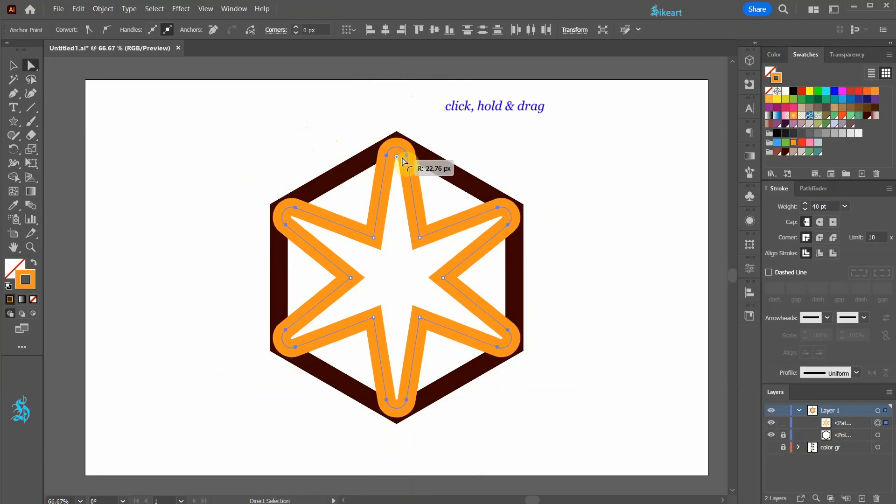
{"action": "left_click_drag", "start_coordinate": [397, 157], "coordinate": [397, 217]}
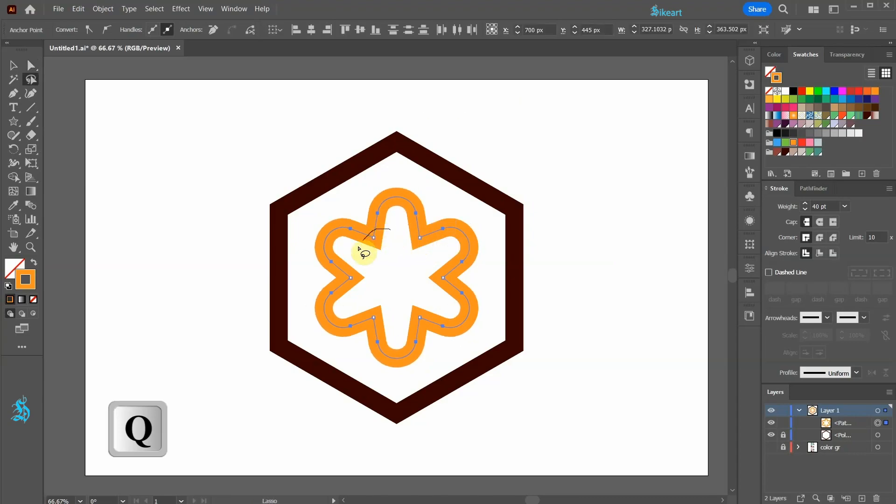
- Lasso the six inner anchor points and Average them on both axes
{"action": "left_click_drag", "start_coordinate": [363, 251], "coordinate": [405, 329]}
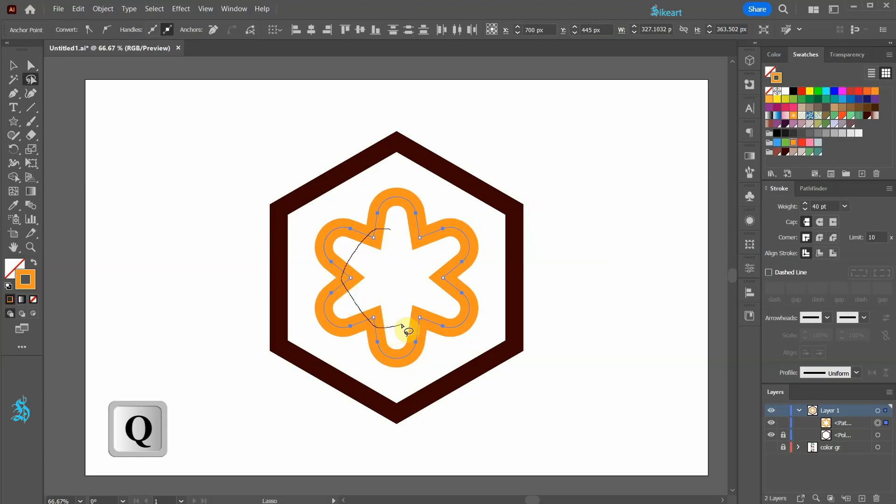
{"action": "left_click_drag", "start_coordinate": [405, 328], "coordinate": [436, 240]}
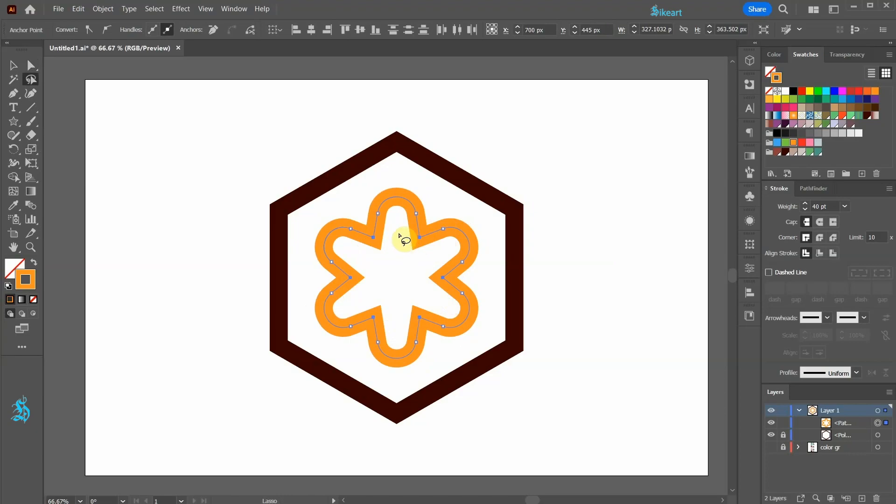
{"action": "right_click", "coordinate": [407, 257]}
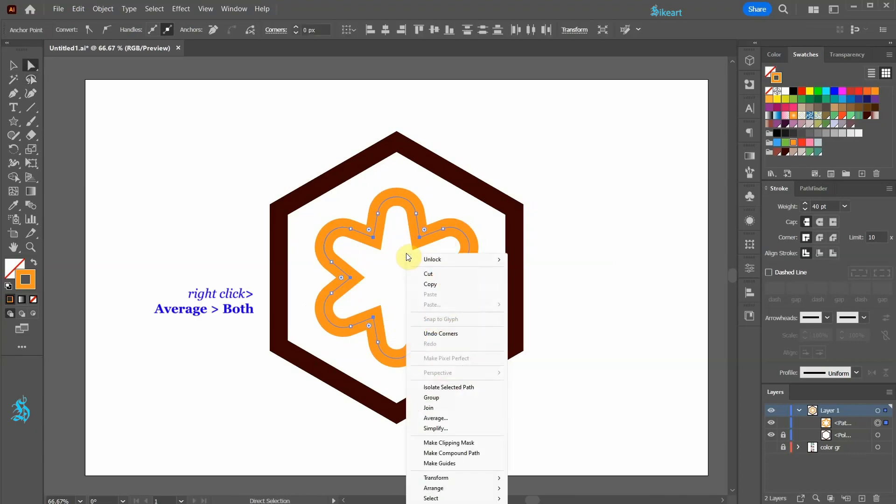
{"action": "mouse_move", "coordinate": [435, 418]}
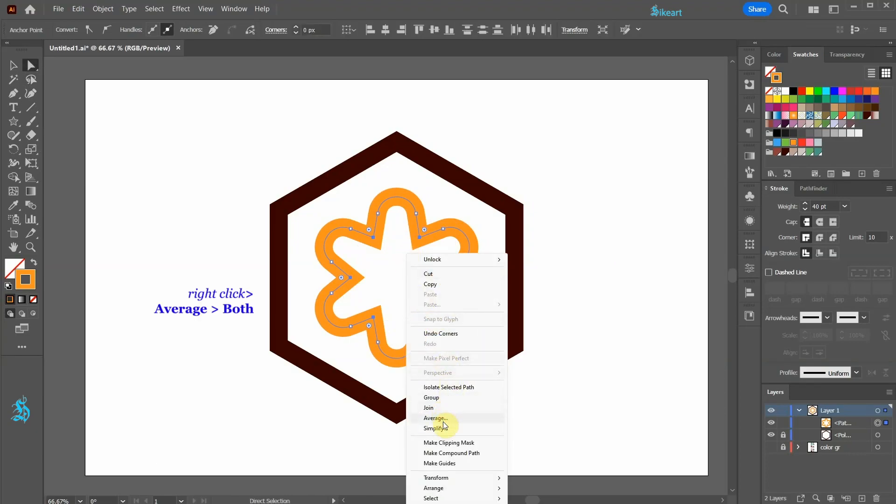
{"action": "left_click", "coordinate": [436, 417]}
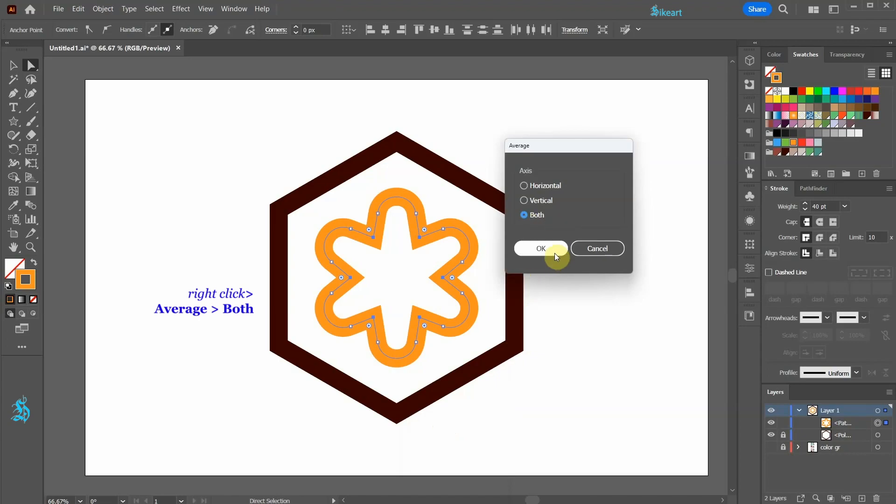
{"action": "left_click", "coordinate": [540, 248]}
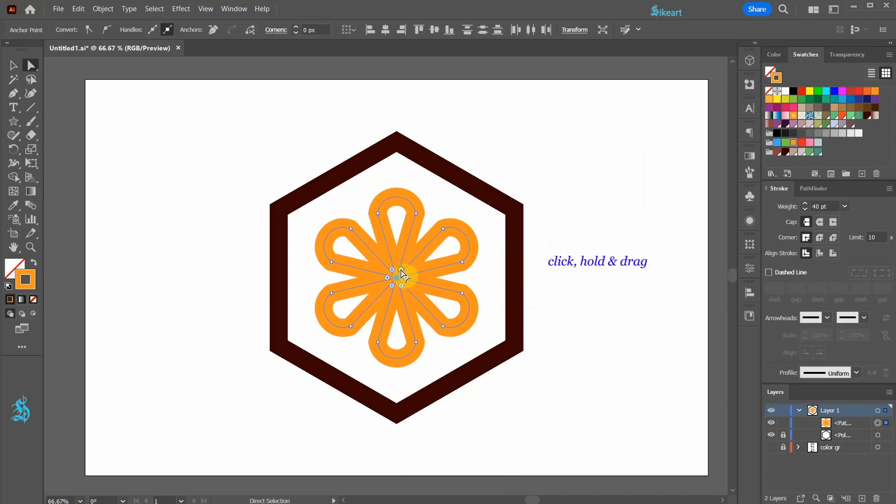
- Round the central meeting corners to about 20 px and reset the star's stroke to 40 pt
{"action": "left_click_drag", "start_coordinate": [403, 275], "coordinate": [423, 252]}
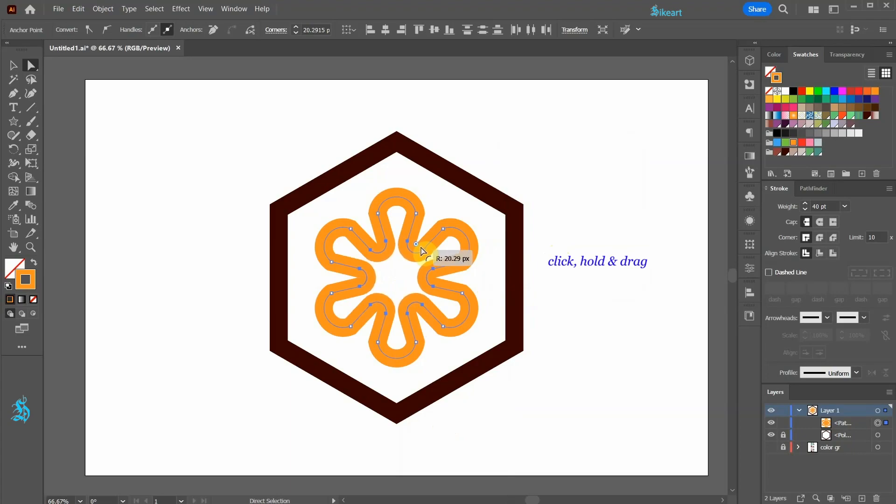
{"action": "left_click_drag", "start_coordinate": [420, 249], "coordinate": [580, 457]}
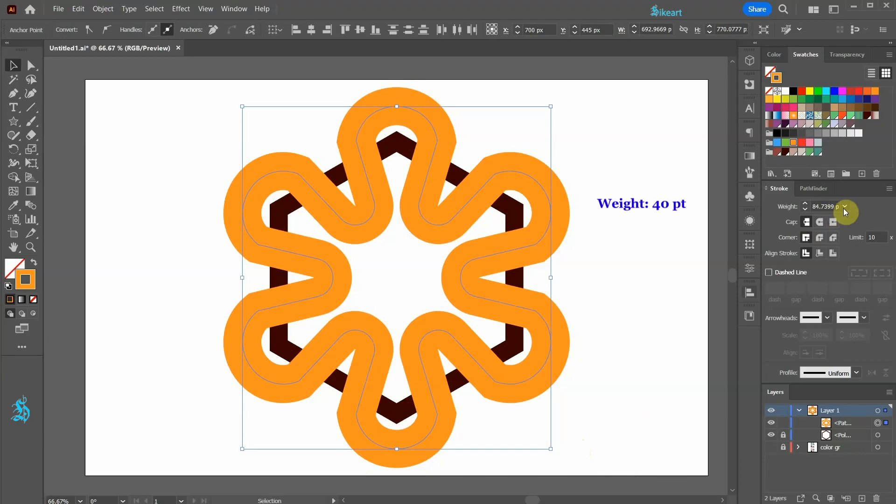
{"action": "left_click", "coordinate": [846, 207]}
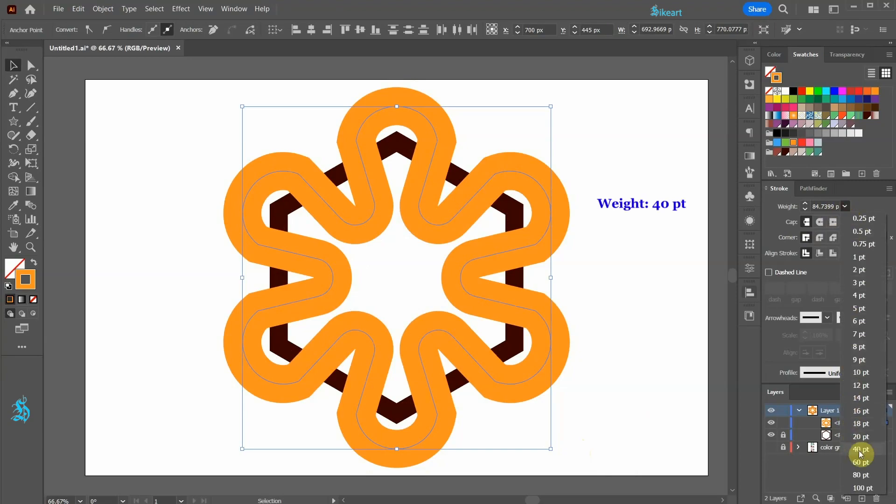
{"action": "left_click", "coordinate": [861, 450]}
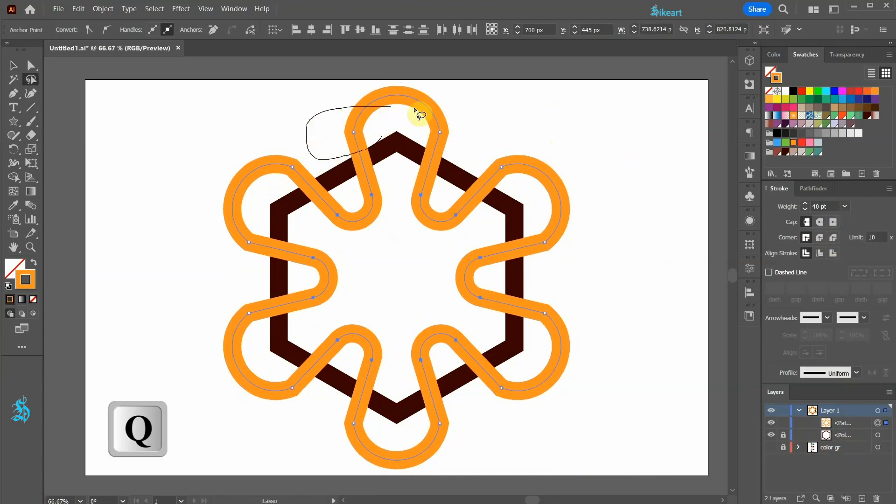
- Lasso the petal tip points and drag the corner widget to enlarge their radius
{"action": "left_click_drag", "start_coordinate": [417, 112], "coordinate": [297, 366]}
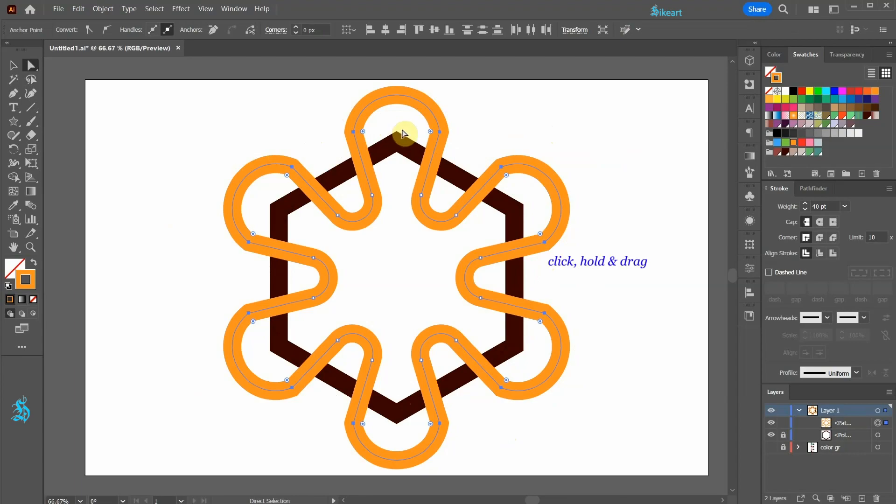
{"action": "left_click_drag", "start_coordinate": [406, 132], "coordinate": [431, 131]}
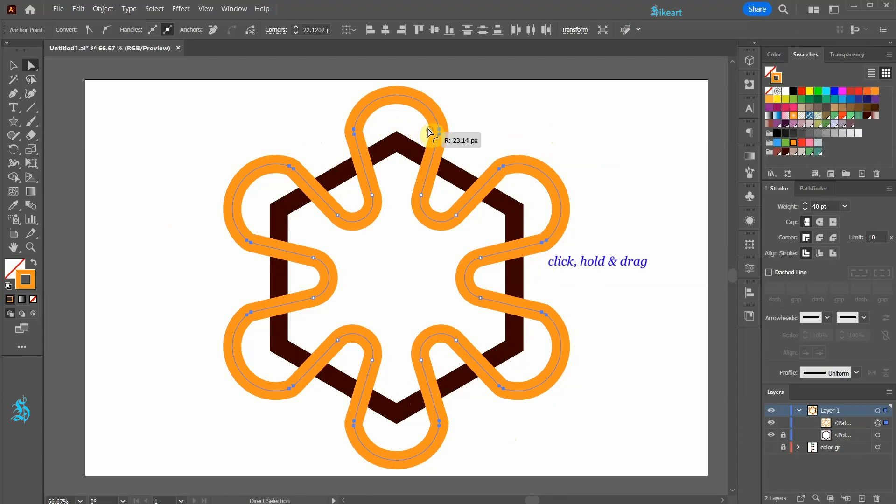
{"action": "left_click_drag", "start_coordinate": [431, 132], "coordinate": [379, 132]}
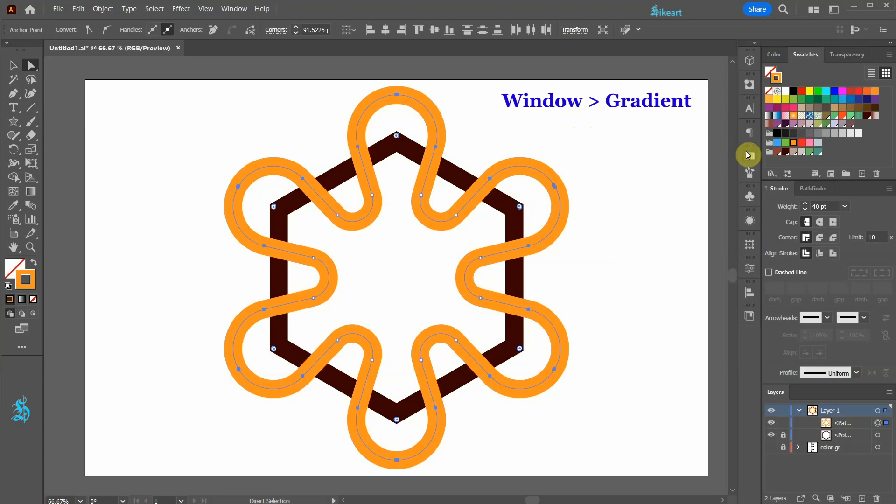
- Give the star's stroke a linear teal-to-green gradient with extra stops, angled at 45°
{"action": "left_click", "coordinate": [749, 155]}
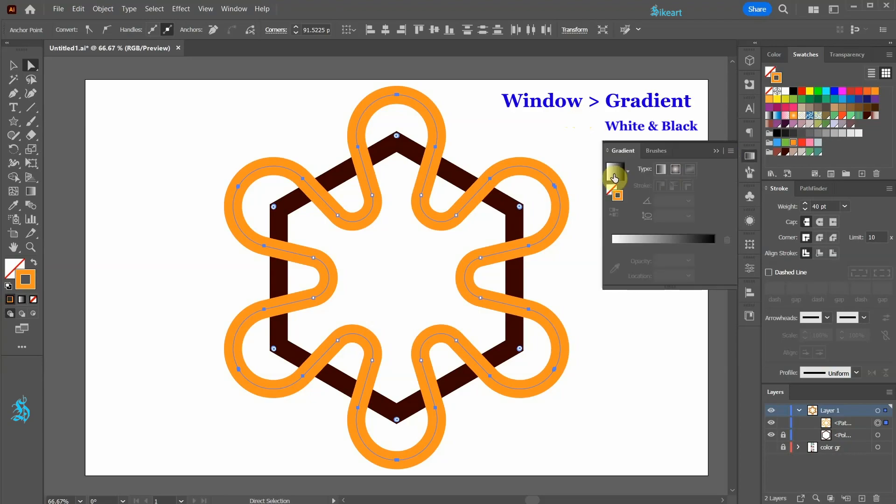
{"action": "left_click", "coordinate": [615, 170]}
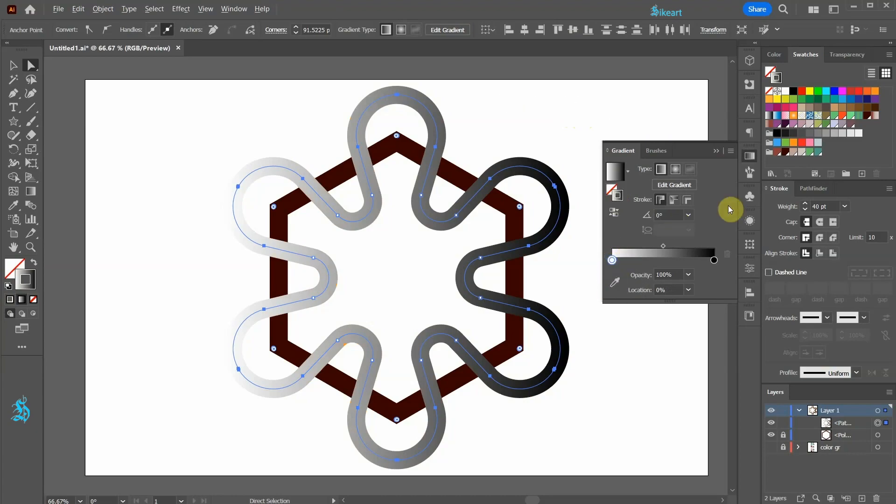
{"action": "mouse_move", "coordinate": [820, 154]}
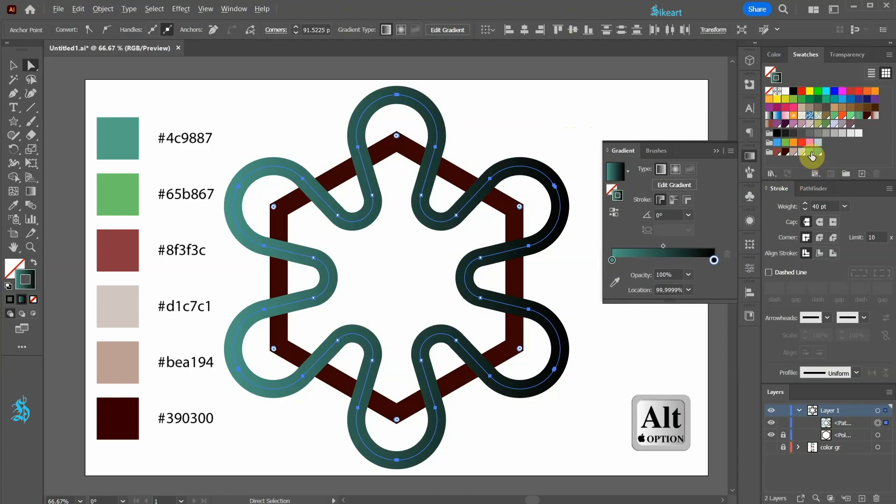
{"action": "left_click_drag", "start_coordinate": [713, 260], "coordinate": [651, 260]}
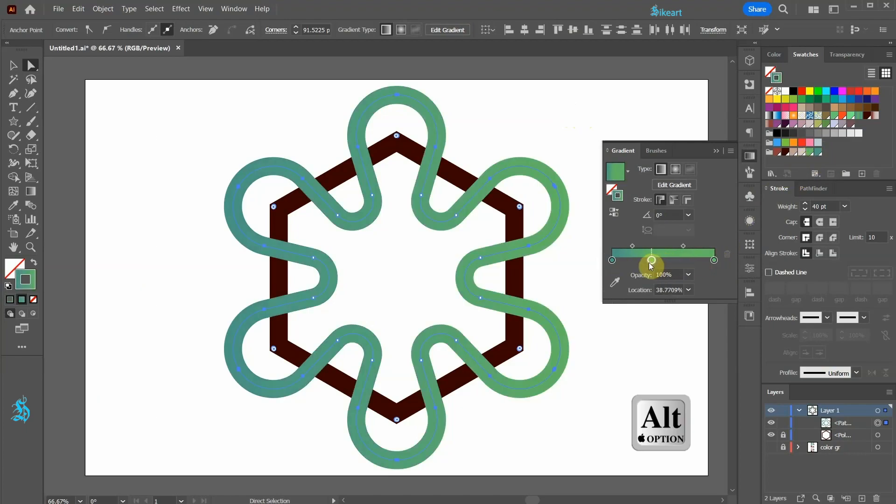
{"action": "left_click_drag", "start_coordinate": [652, 260], "coordinate": [685, 260]}
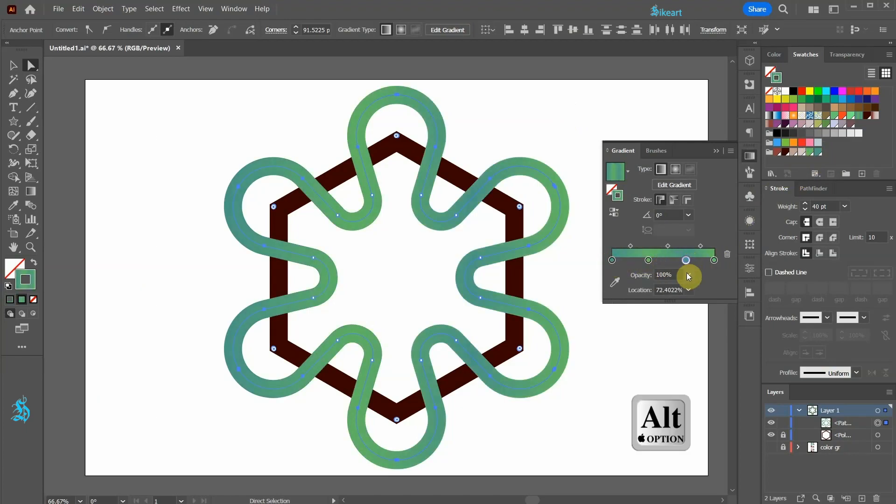
{"action": "left_click", "coordinate": [689, 216]}
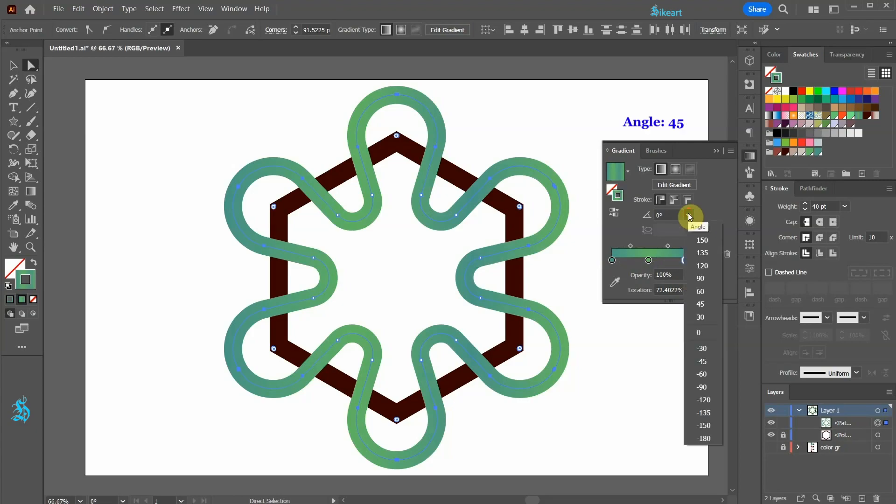
{"action": "left_click", "coordinate": [701, 304]}
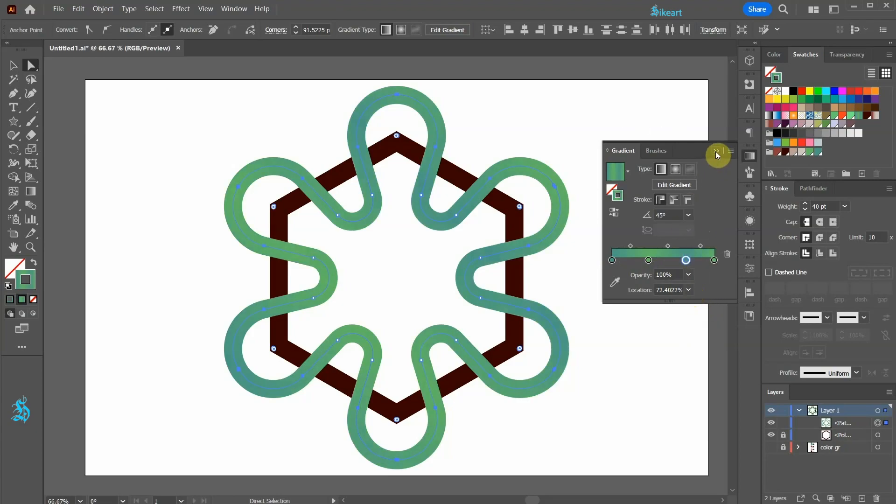
{"action": "left_click", "coordinate": [718, 152]}
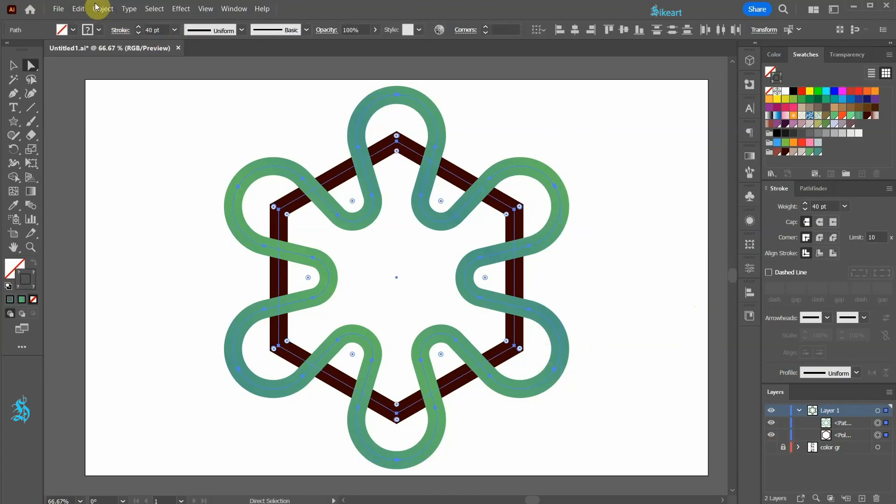
- Apply Object > Intertwine > Make to the green star and brown hexagon
{"action": "left_click", "coordinate": [102, 9]}
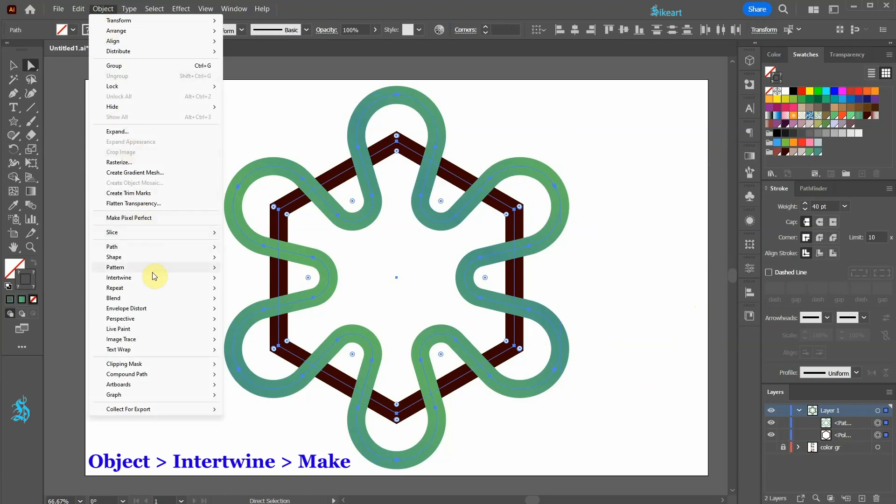
{"action": "left_click", "coordinate": [119, 278]}
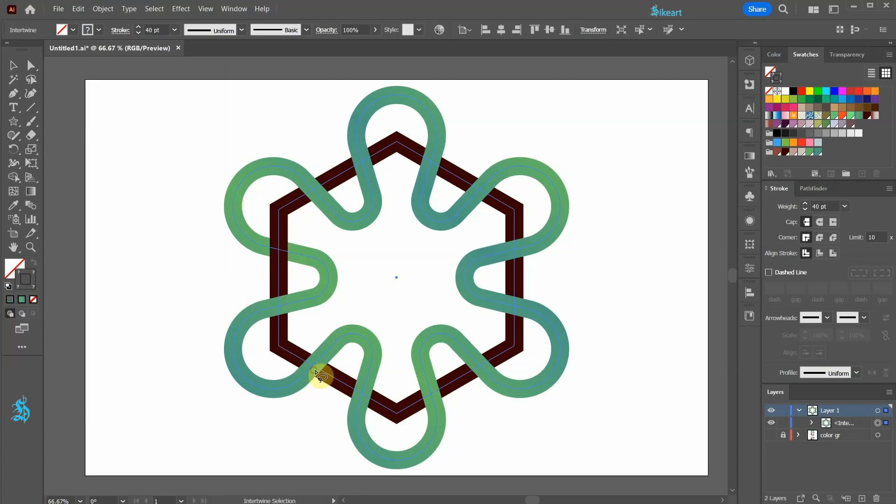
{"action": "mouse_move", "coordinate": [508, 320]}
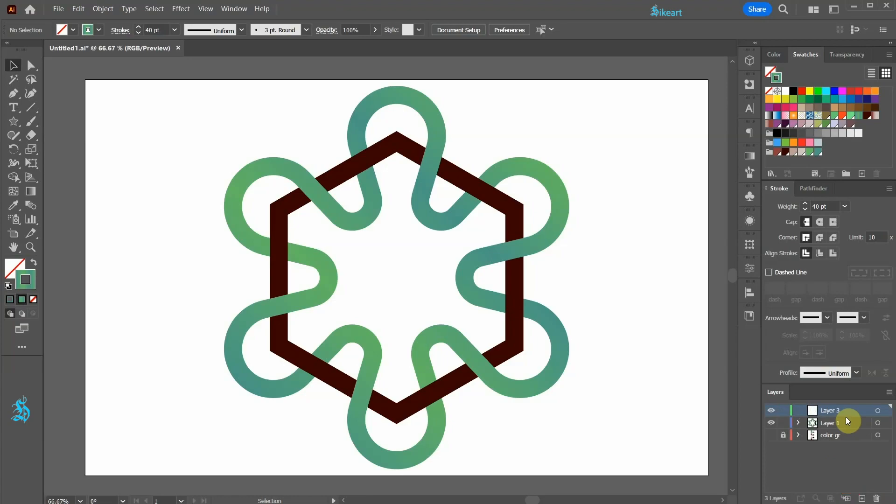
- Move the new layer between the existing layers and make it the active drawing layer
{"action": "left_click_drag", "start_coordinate": [829, 410], "coordinate": [829, 423]}
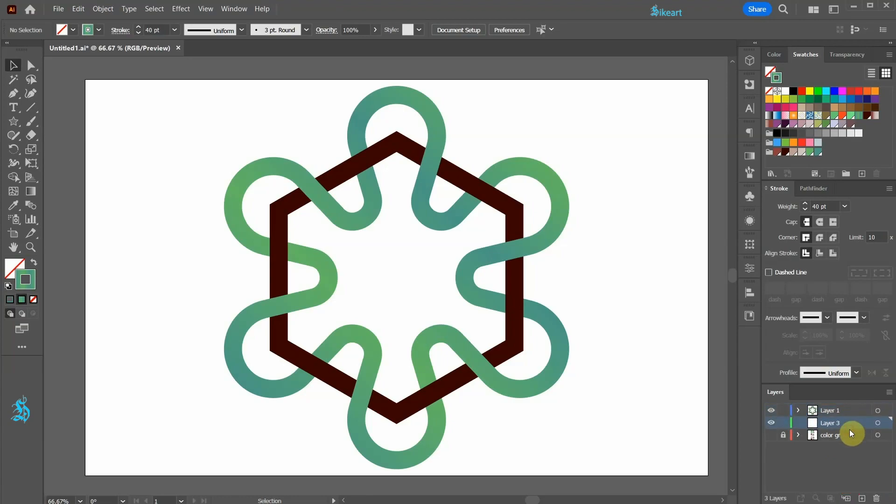
{"action": "left_click", "coordinate": [783, 410]}
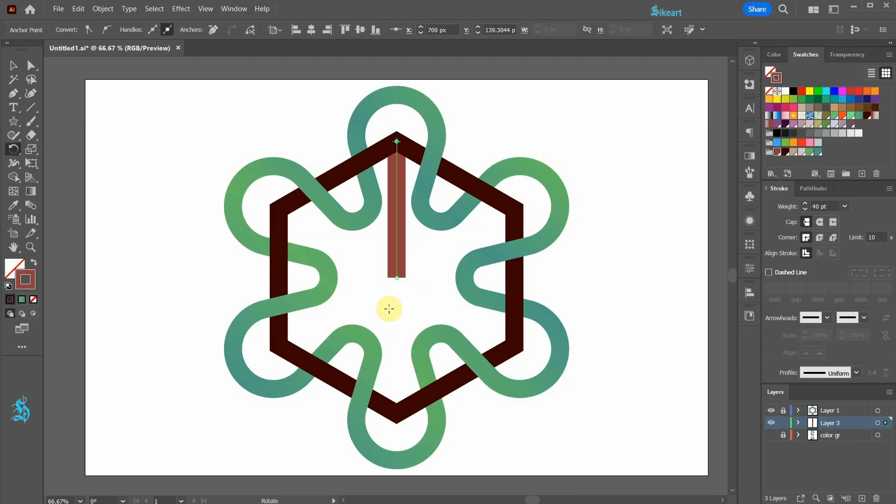
- Copy the spoke at 60° around its lower end and repeat for six spokes
{"action": "key", "text": "r"}
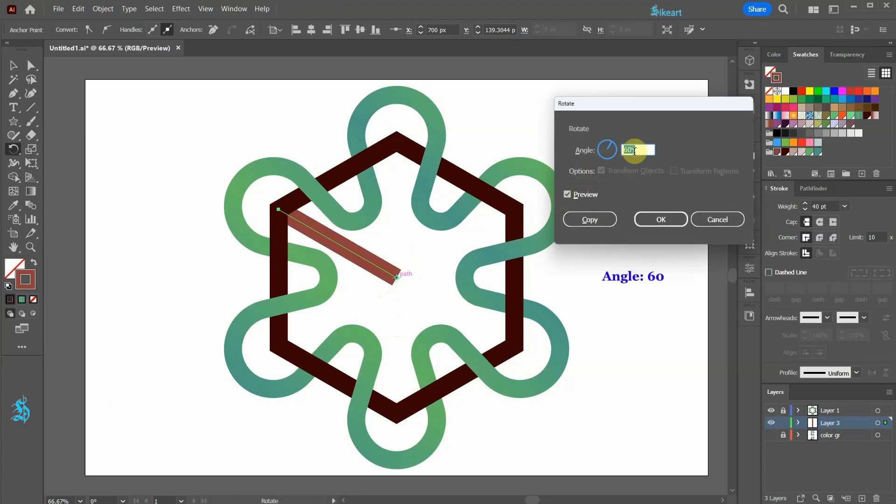
{"action": "left_click", "coordinate": [589, 219]}
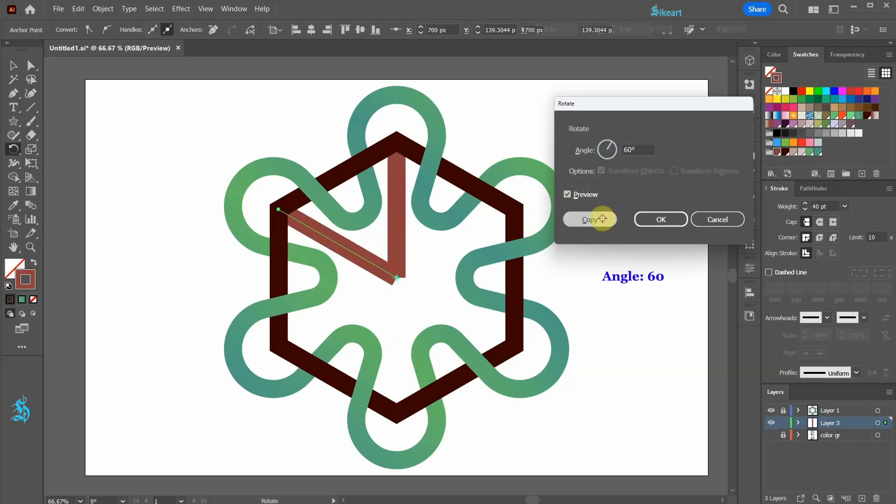
{"action": "left_click", "coordinate": [589, 219]}
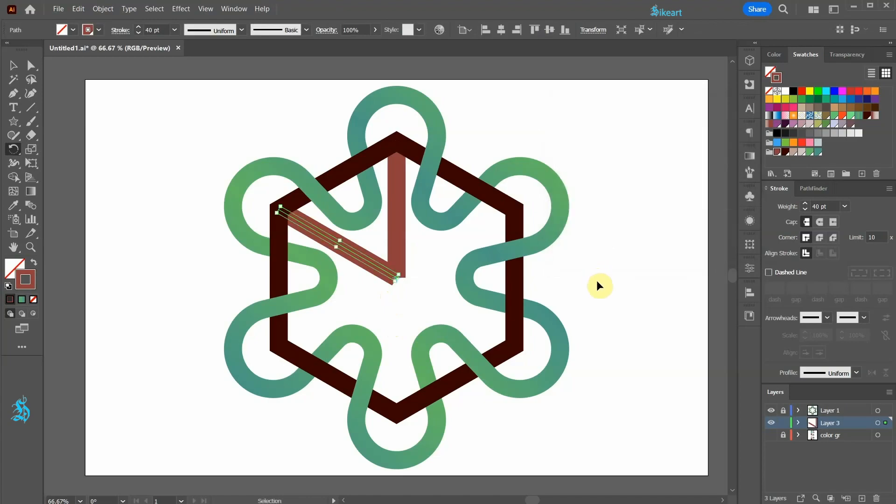
{"action": "key", "text": "ctrl+d"}
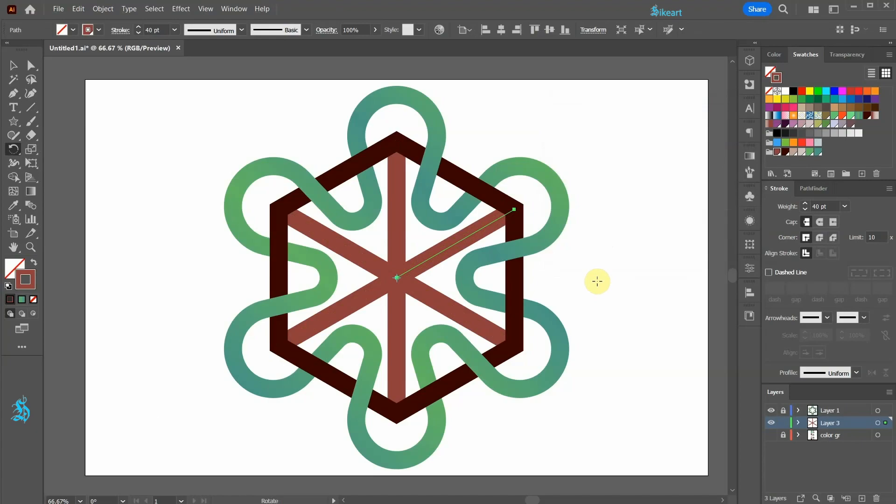
{"action": "mouse_move", "coordinate": [491, 228]}
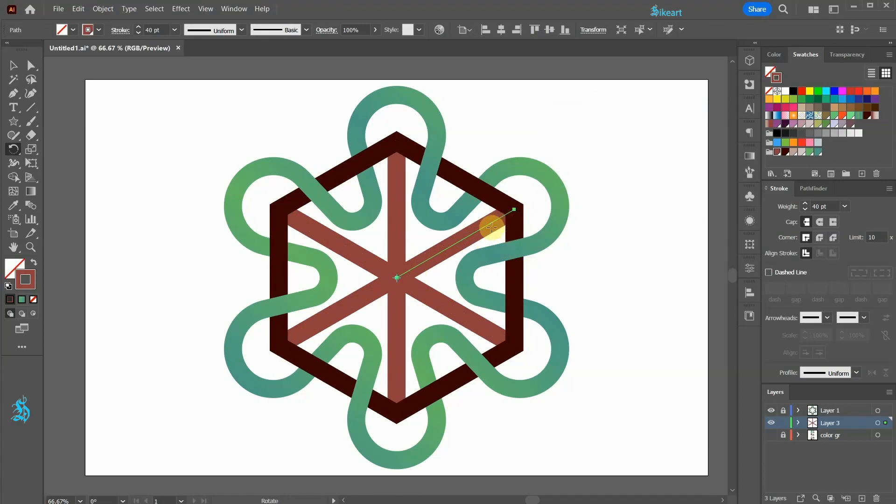
- Give the upper right spoke a brown gradient and adjust where it blends
{"action": "left_click", "coordinate": [750, 158]}
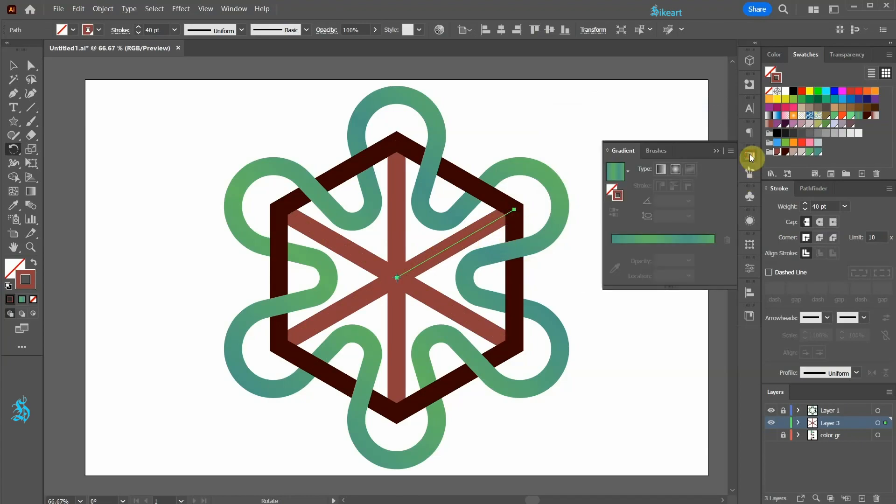
{"action": "left_click", "coordinate": [627, 171]}
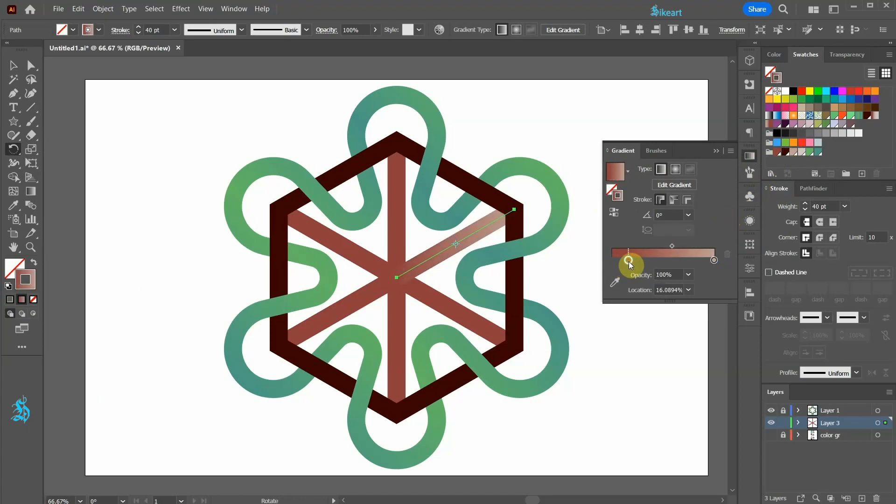
{"action": "left_click_drag", "start_coordinate": [630, 260], "coordinate": [698, 260]}
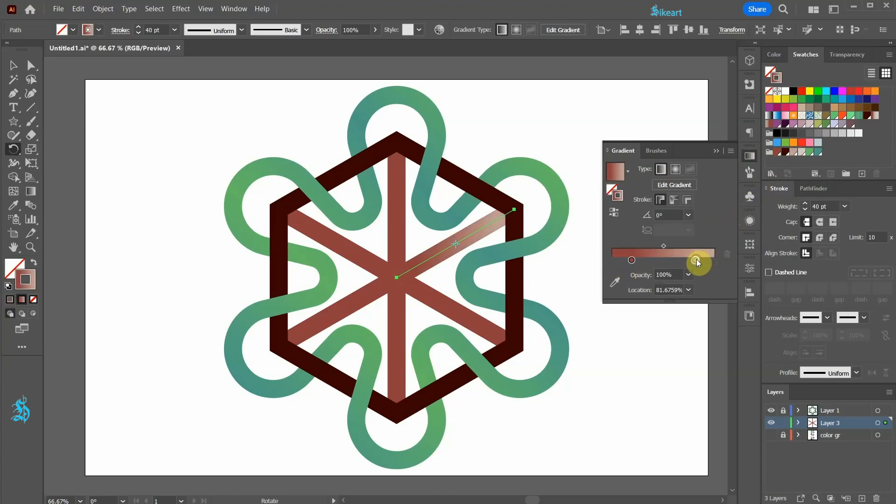
- Eyedrop the gradient onto other spokes and reverse the gradient on one
{"action": "key", "text": "i"}
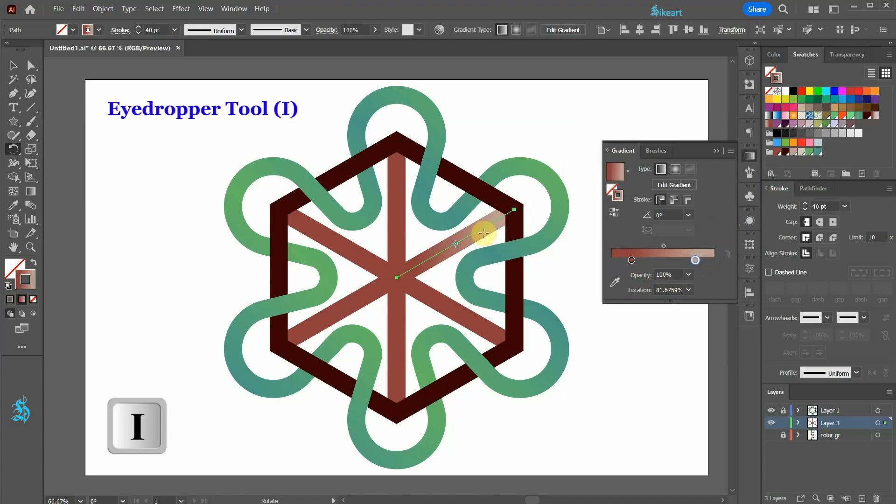
{"action": "key", "text": "alt"}
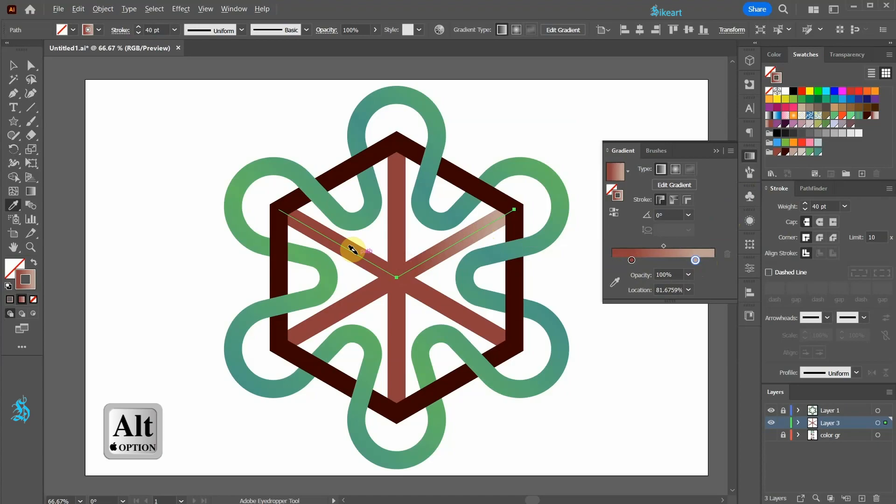
{"action": "left_click_drag", "start_coordinate": [351, 250], "coordinate": [374, 285]}
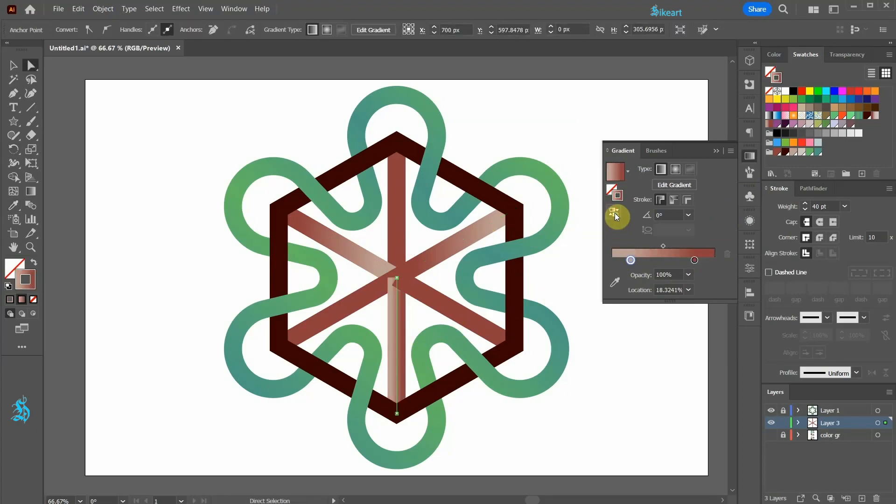
{"action": "mouse_move", "coordinate": [674, 200]}
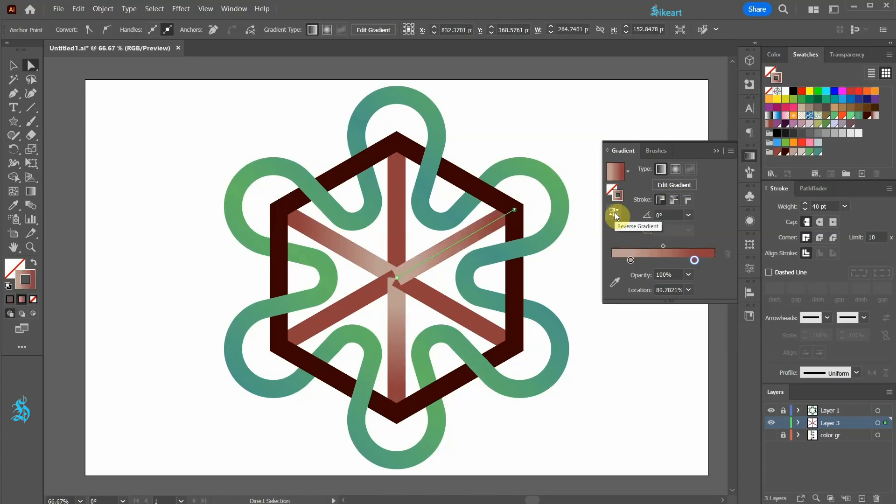
{"action": "left_click", "coordinate": [674, 200]}
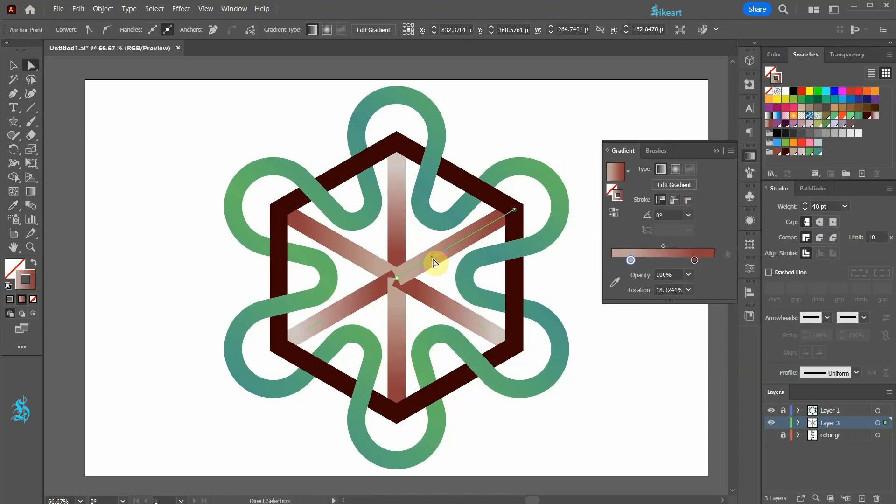
- Send two of the gradient spokes to the back of the stacking order
{"action": "right_click", "coordinate": [435, 262]}
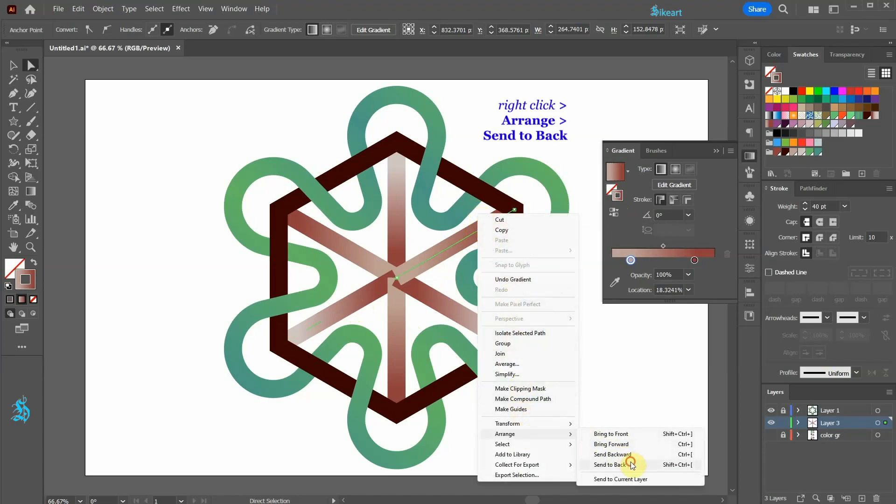
{"action": "left_click", "coordinate": [616, 465]}
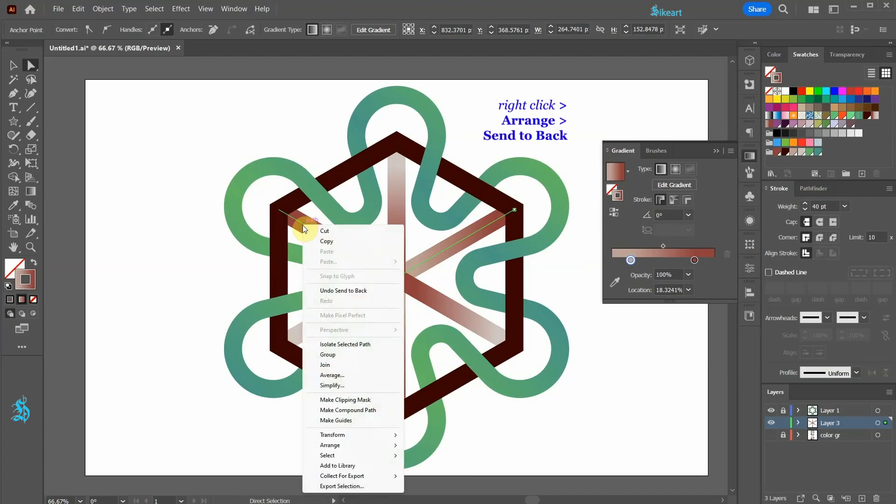
{"action": "mouse_move", "coordinate": [331, 445]}
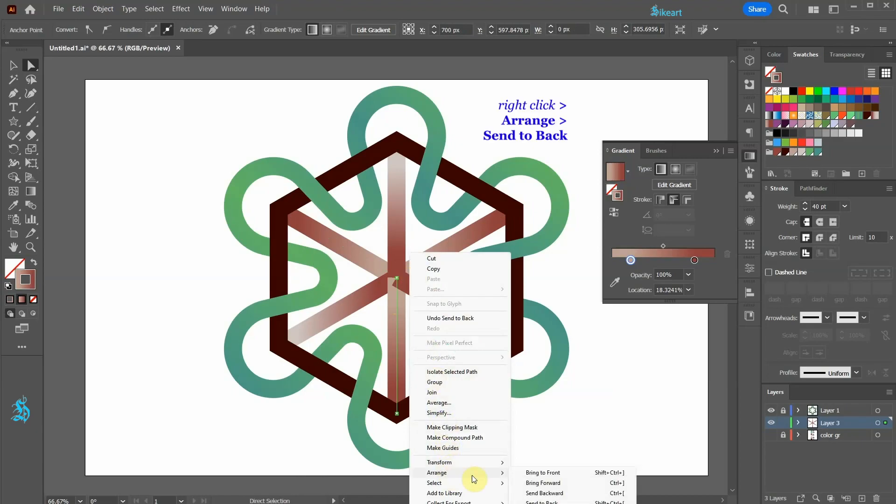
{"action": "left_click", "coordinate": [617, 403]}
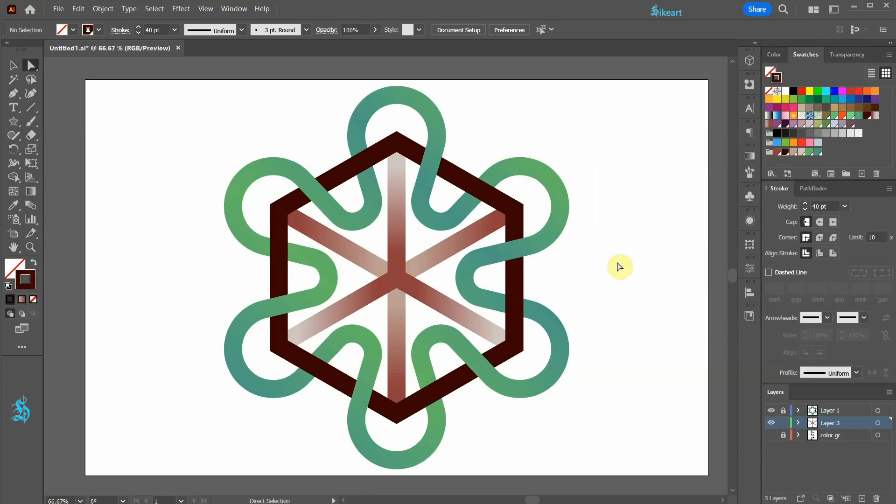
- Draw a dark brown ring around the spokes' centre and make the selection an intertwine
{"action": "key", "text": "l"}
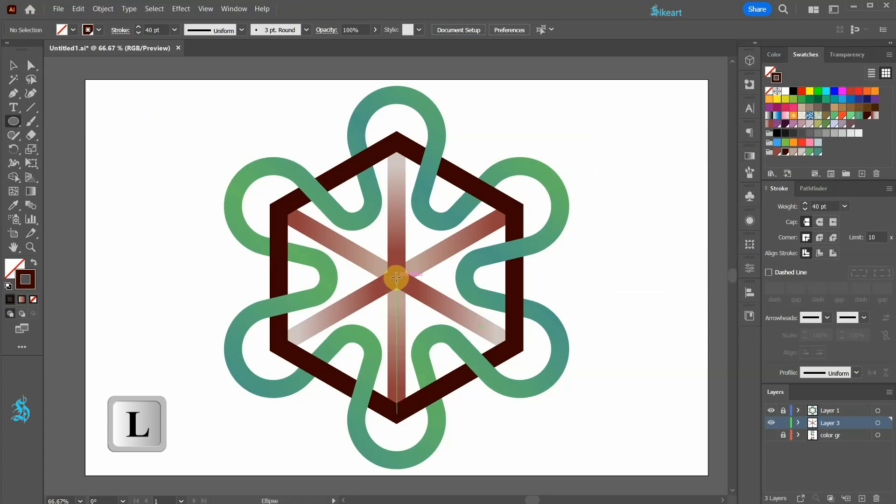
{"action": "left_click_drag", "start_coordinate": [396, 278], "coordinate": [433, 308]}
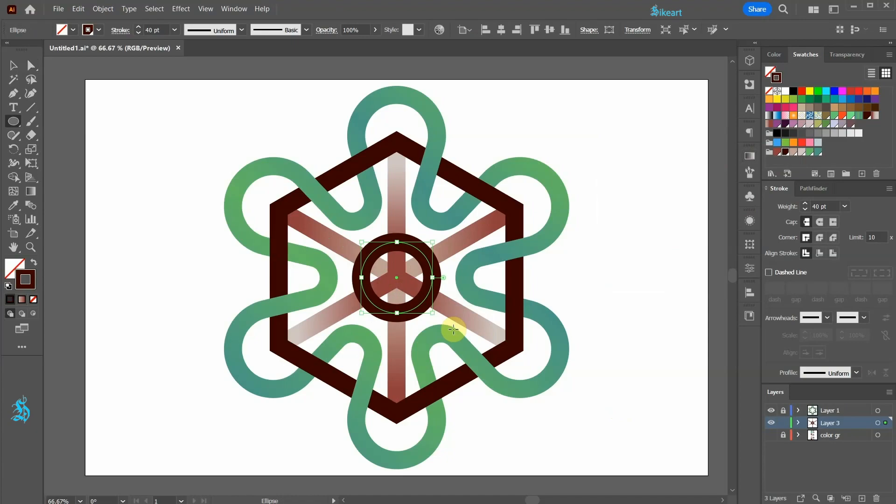
{"action": "key", "text": "v"}
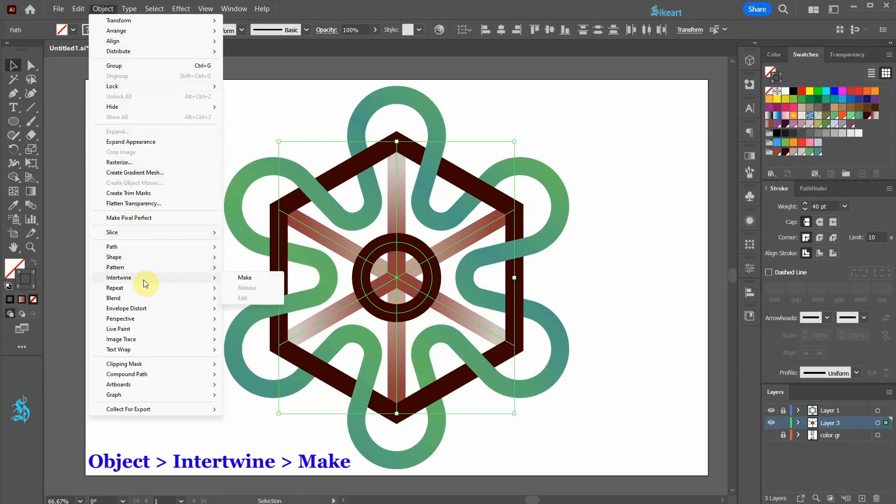
{"action": "left_click", "coordinate": [245, 278]}
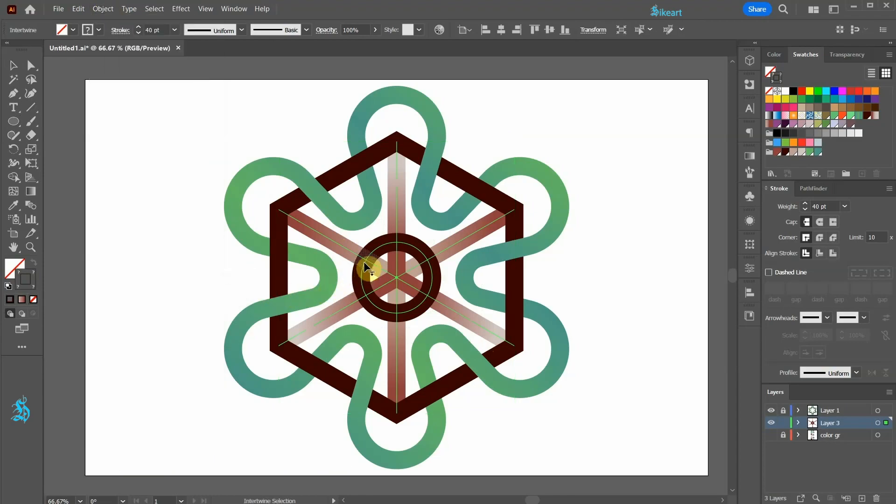
{"action": "mouse_move", "coordinate": [366, 259]}
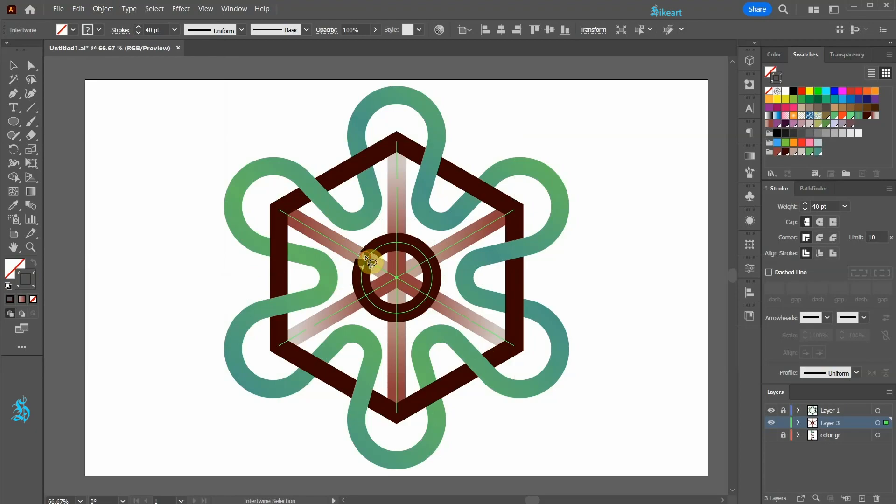